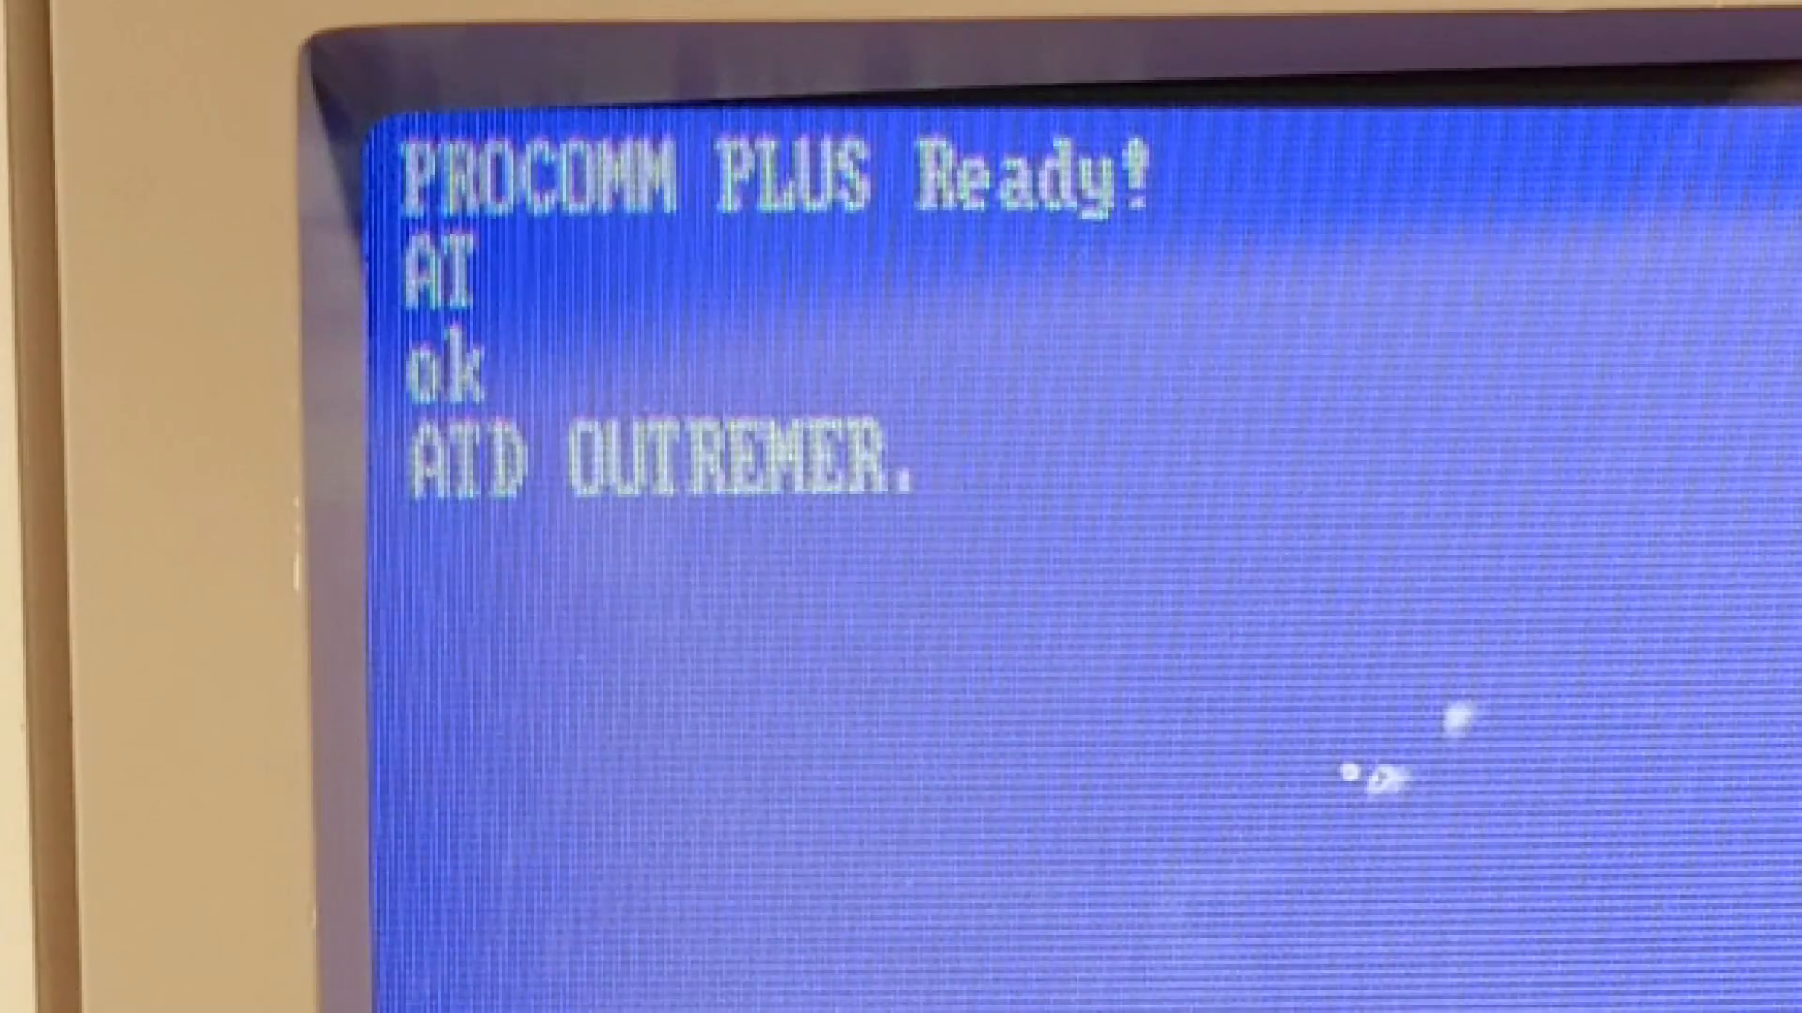
{"action": "type", "text": "FSXNET."}
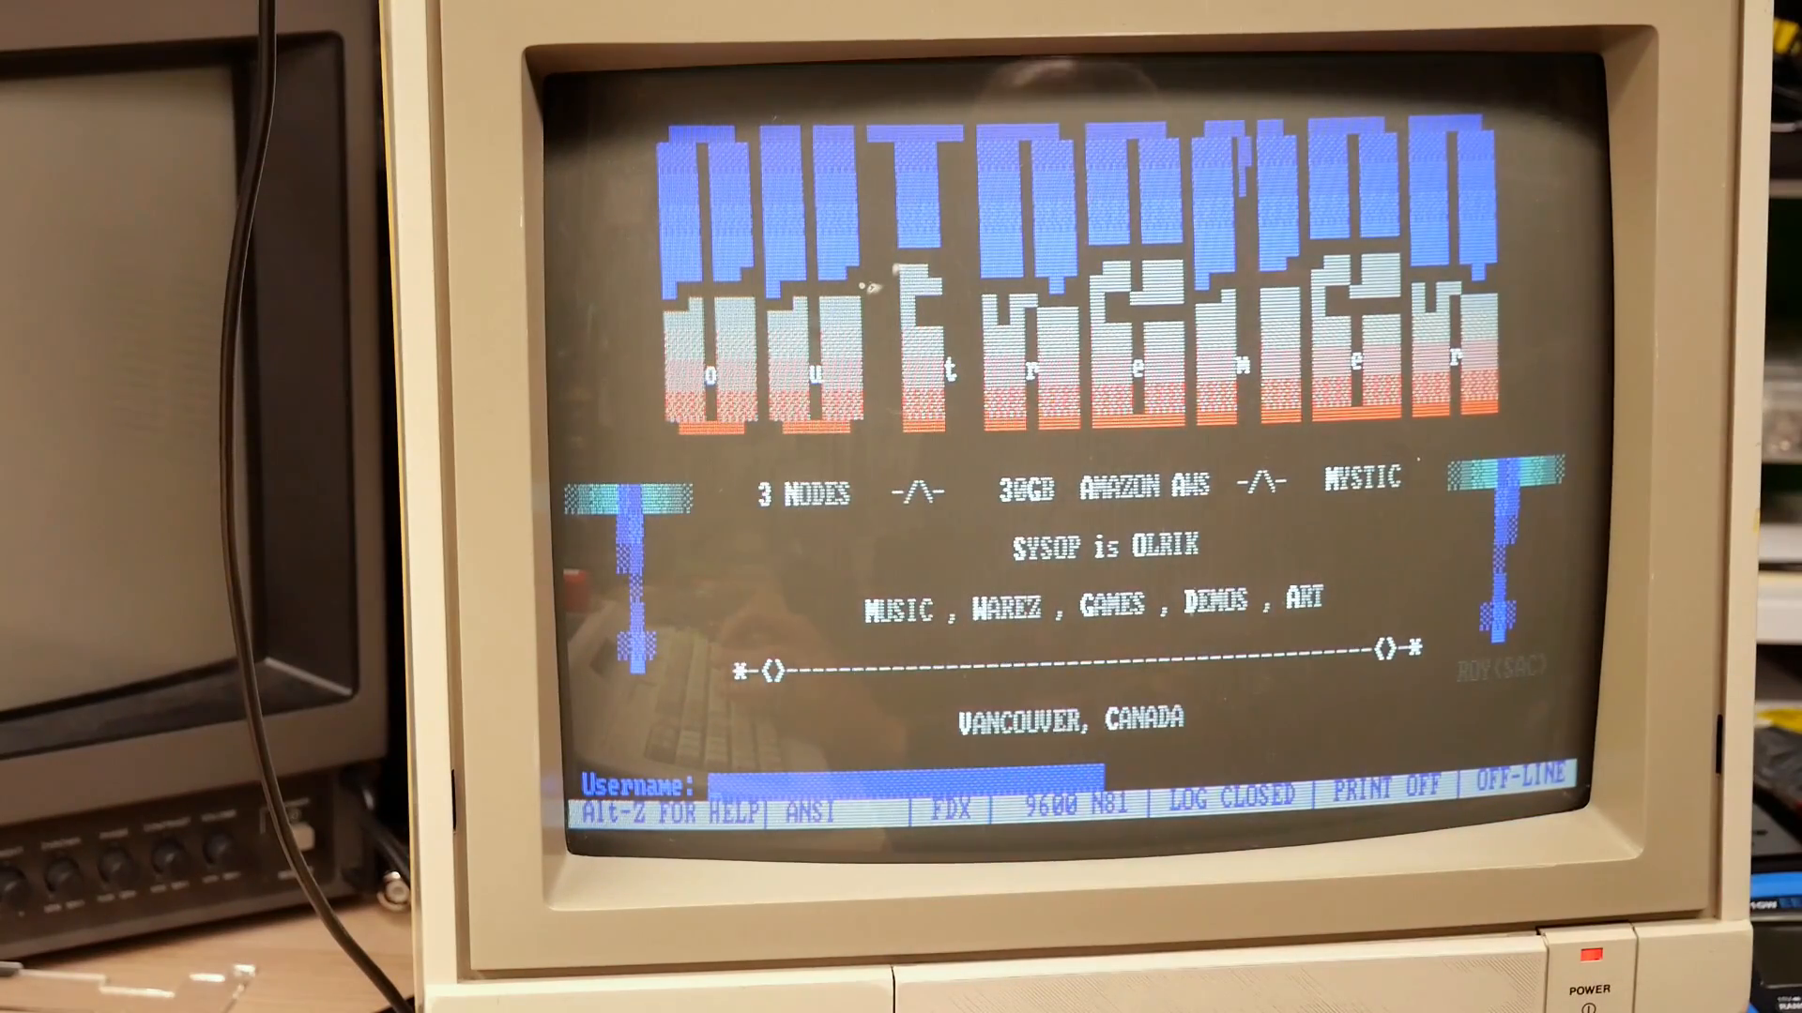
{"action": "type", "text": "ANONYMOUSE"}
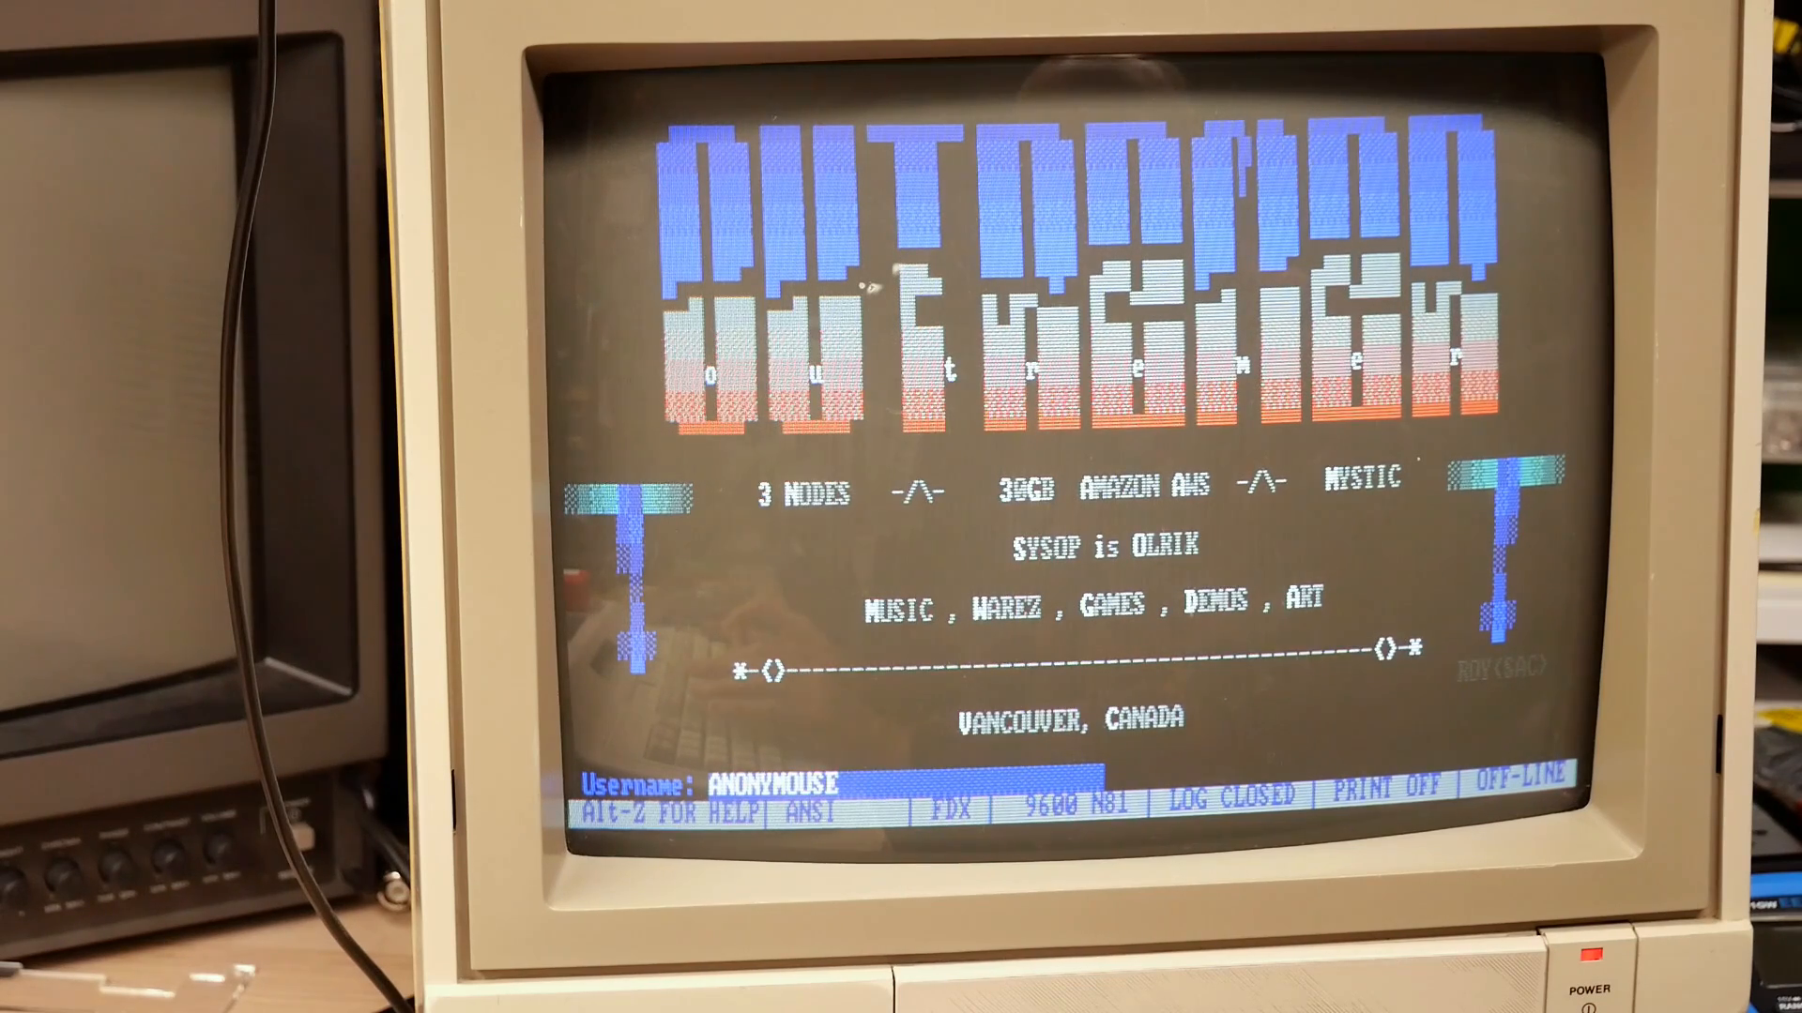